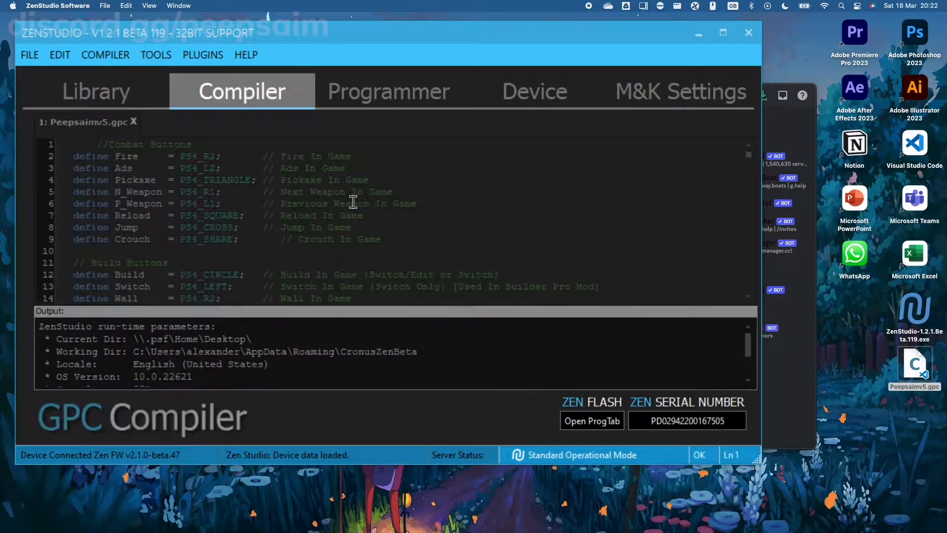
# Show the Programmer view with the gamepack list and eight device memory slots.
pyautogui.click(387, 91)
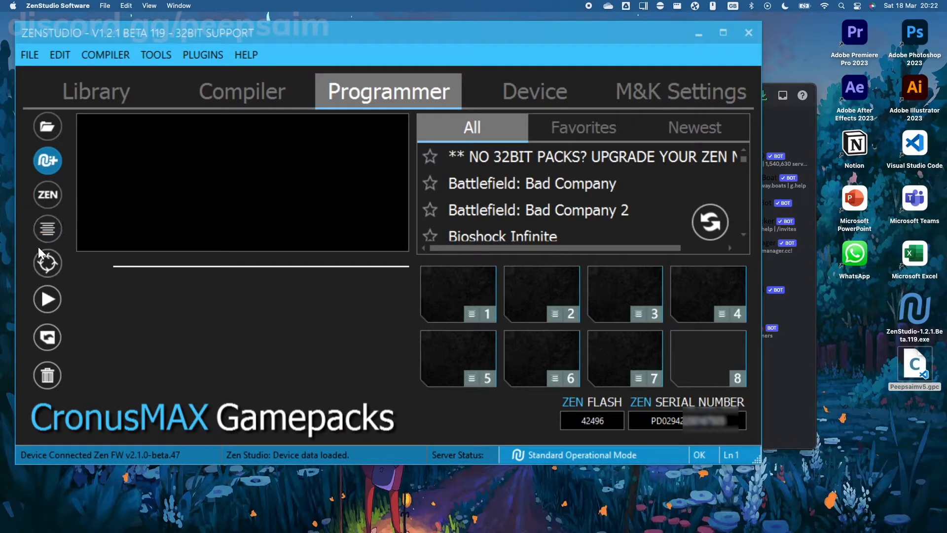